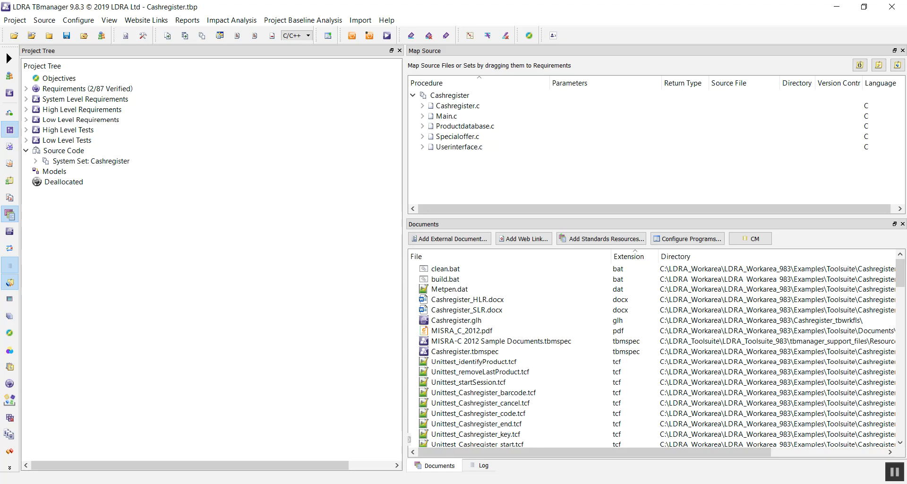
Import the ISO 26262 ASIL A standard as objectives via Import Standard on the Objectives node.
click(84, 98)
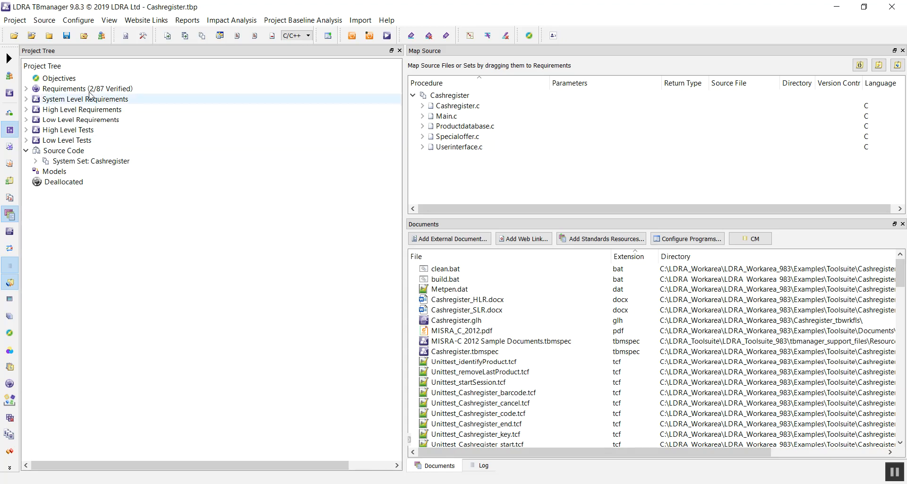
right_click(59, 78)
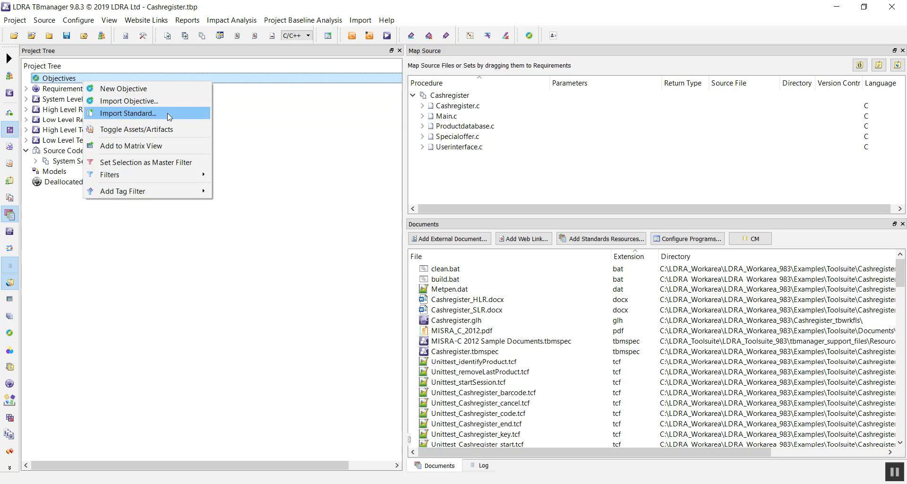
click(128, 113)
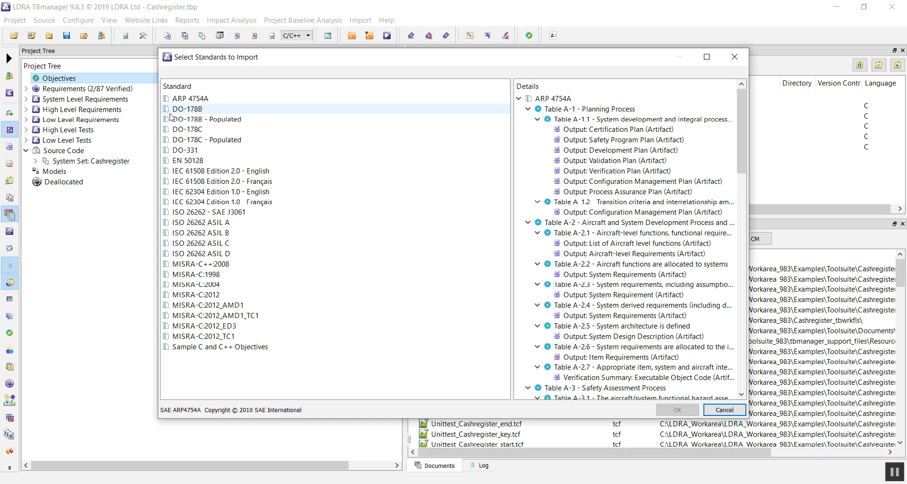
click(200, 223)
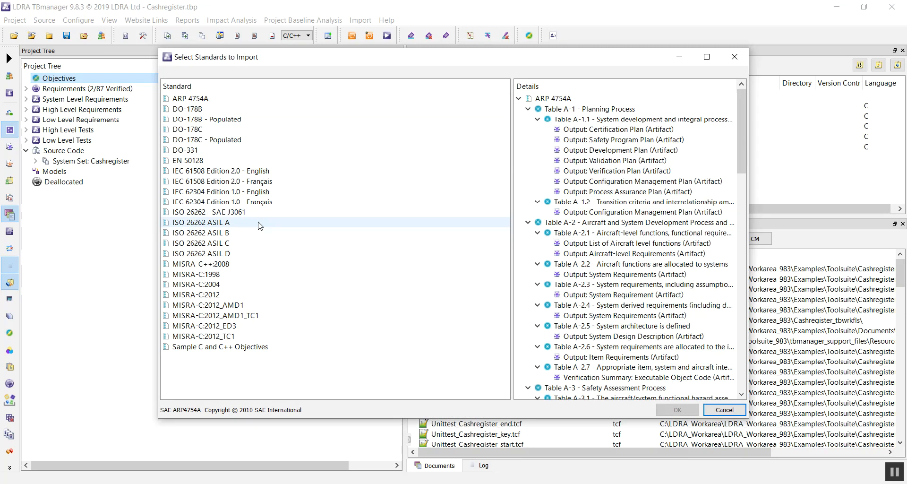
click(201, 222)
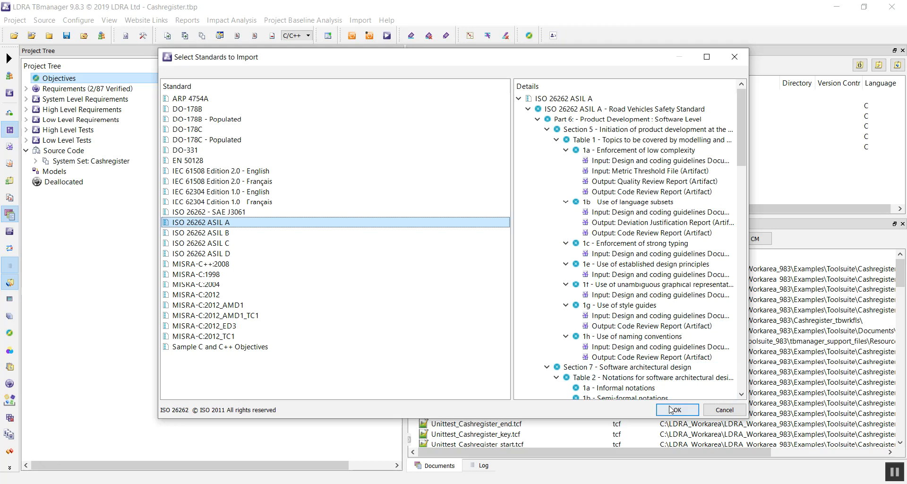
click(676, 410)
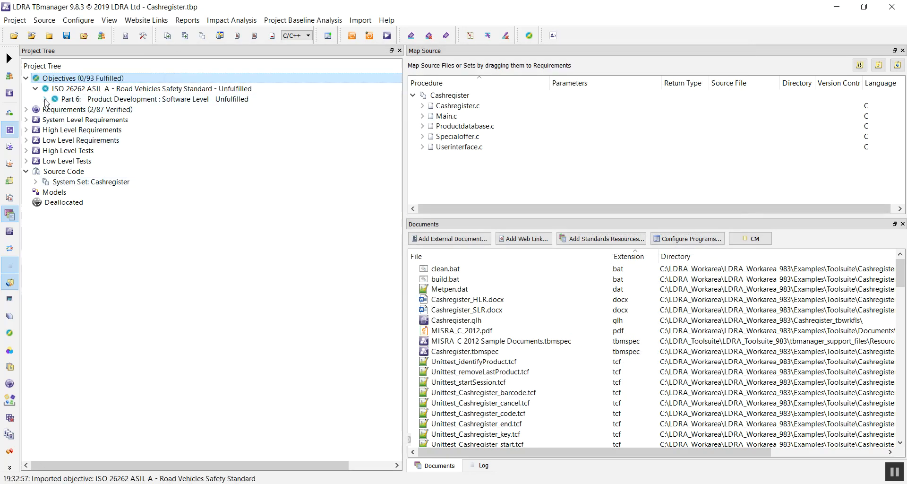
Expand Part 6 > Section 5 > Table 1 and objective 1a to reveal its required artifacts.
click(44, 99)
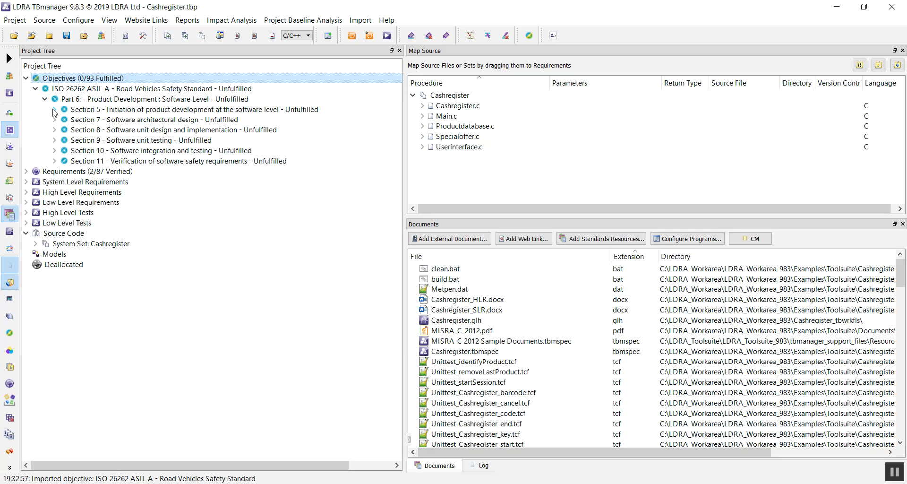
click(54, 109)
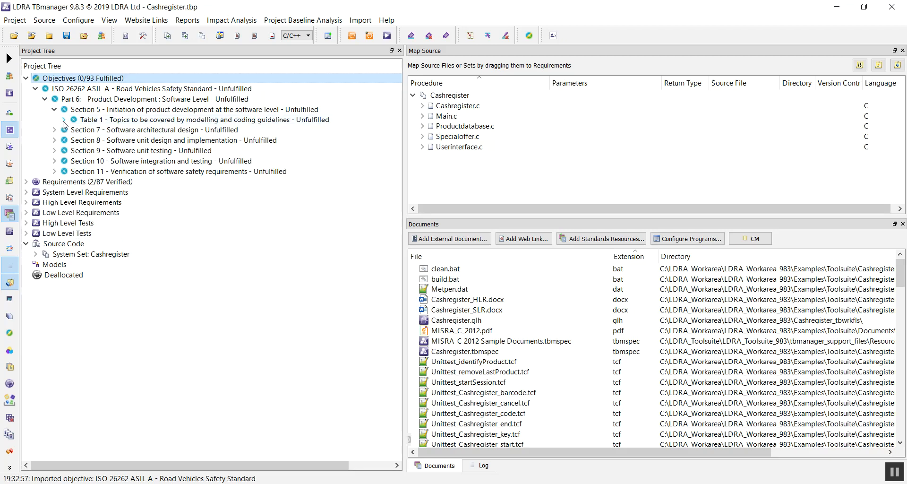
click(63, 119)
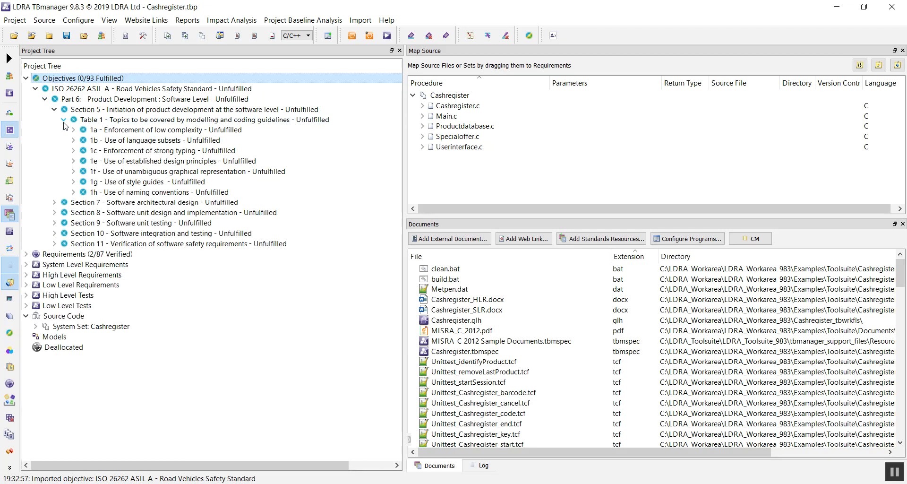
click(168, 129)
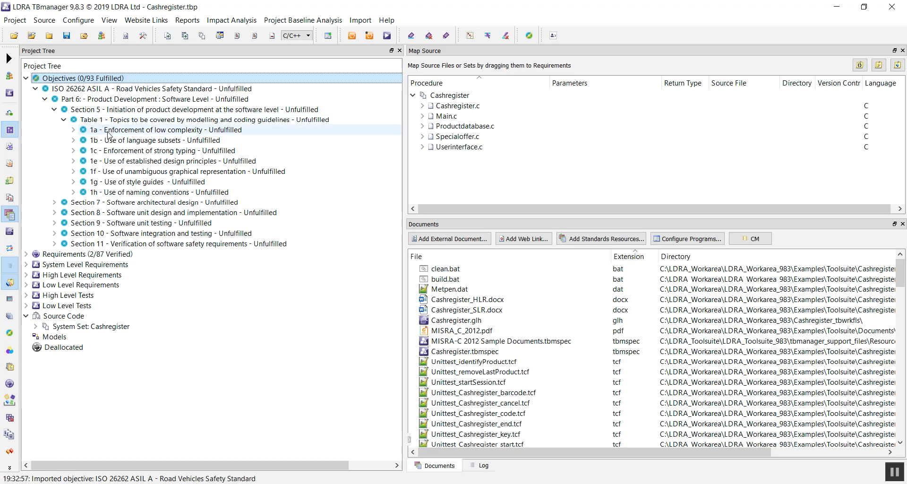
click(168, 129)
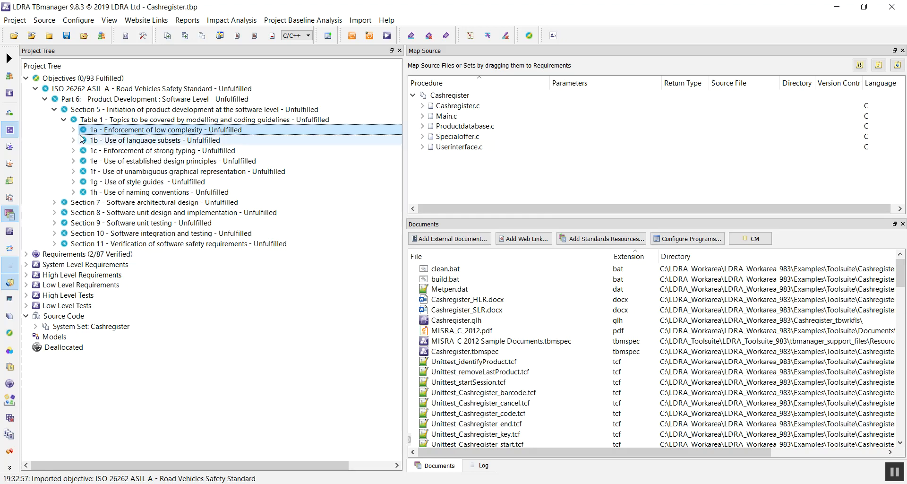
click(73, 130)
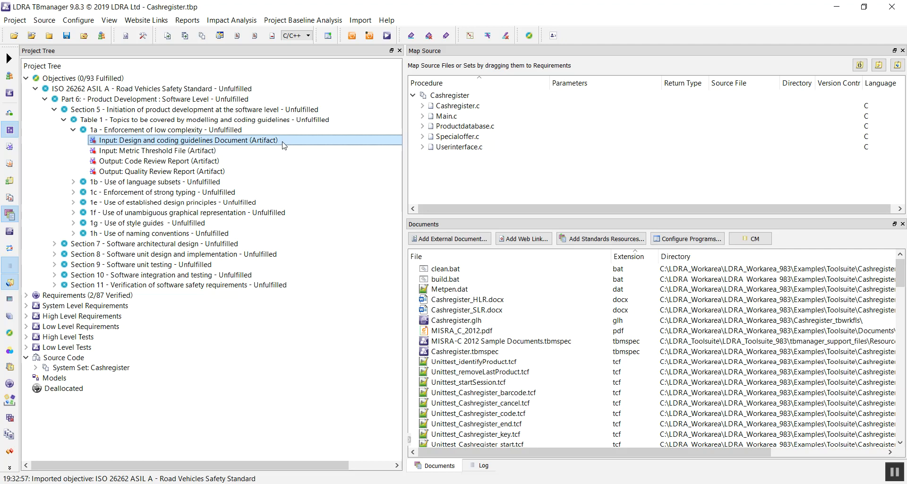
Assign MISRA_C_2012.pdf to the design guidelines input and Metpen.dat to the metric threshold file input.
click(461, 330)
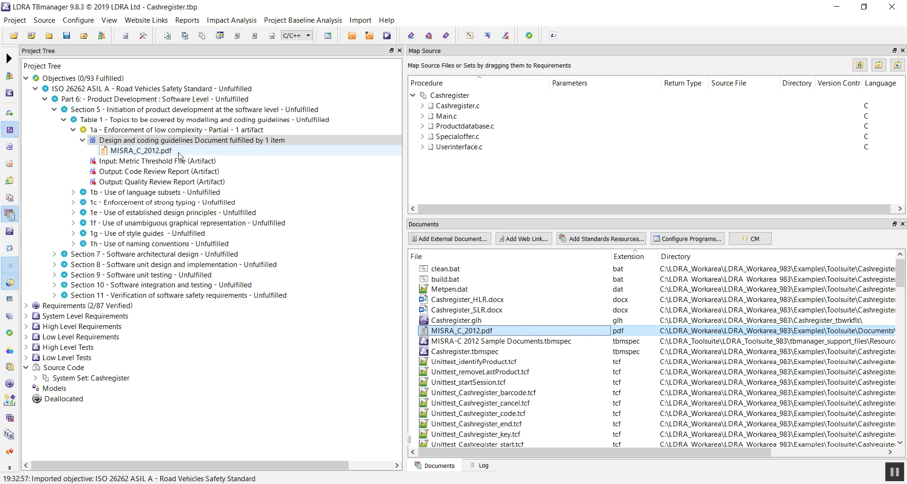
click(159, 160)
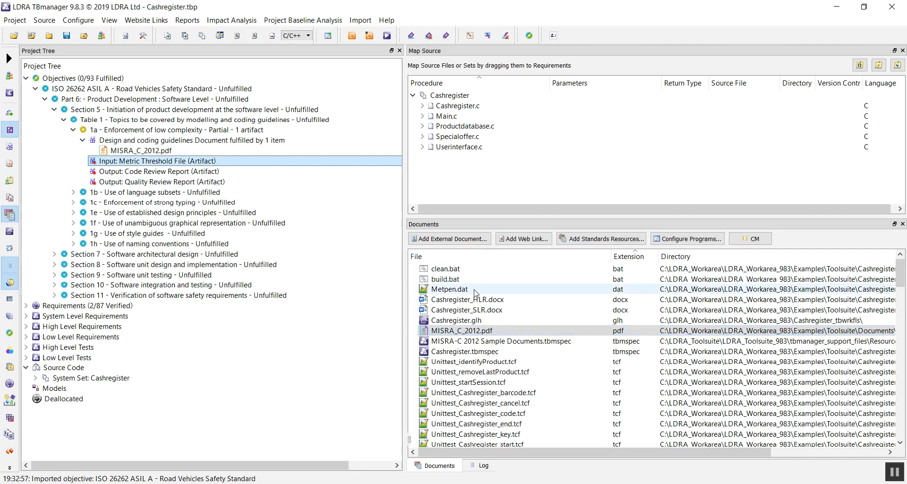
click(449, 288)
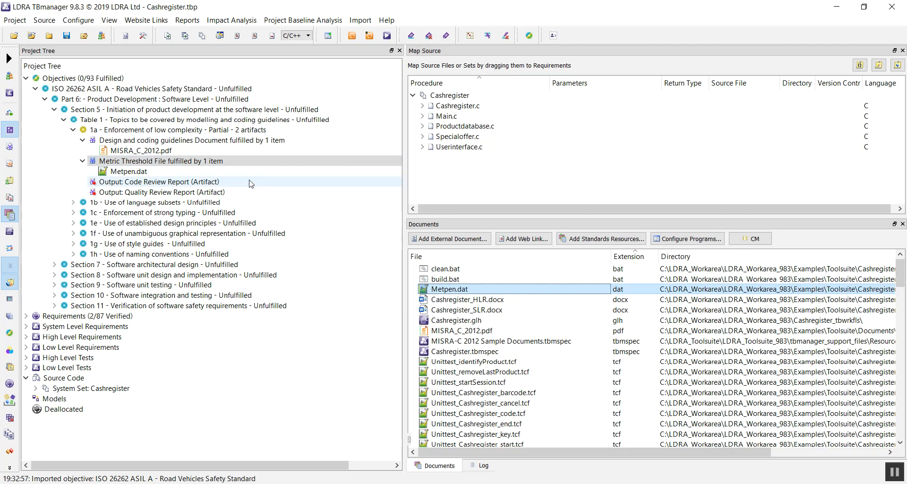
mouse_move(242, 187)
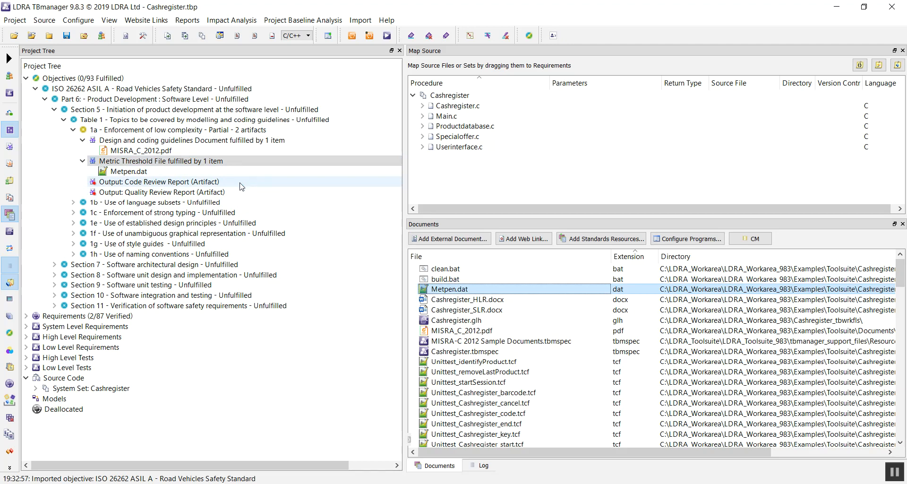
click(159, 181)
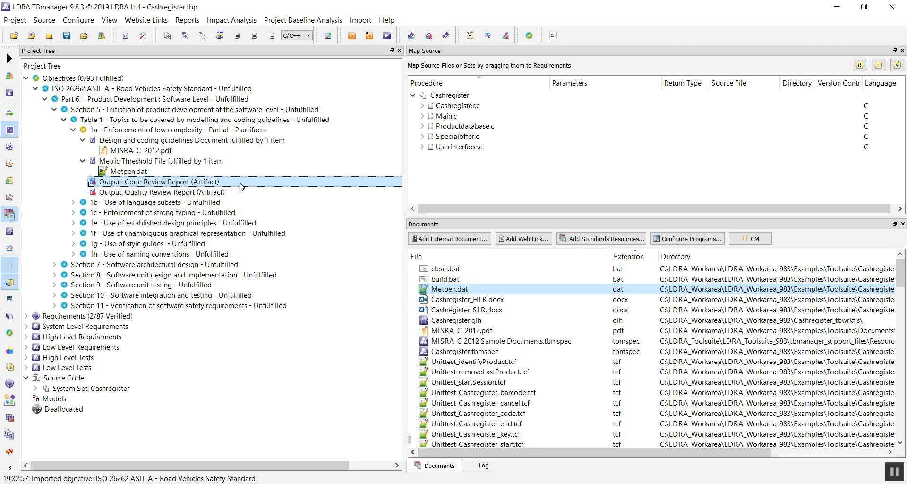
Assign Cashregister.ovs.htm from Project_Results as the code review report and Cashregister.mts.htm as the quality review report.
click(158, 192)
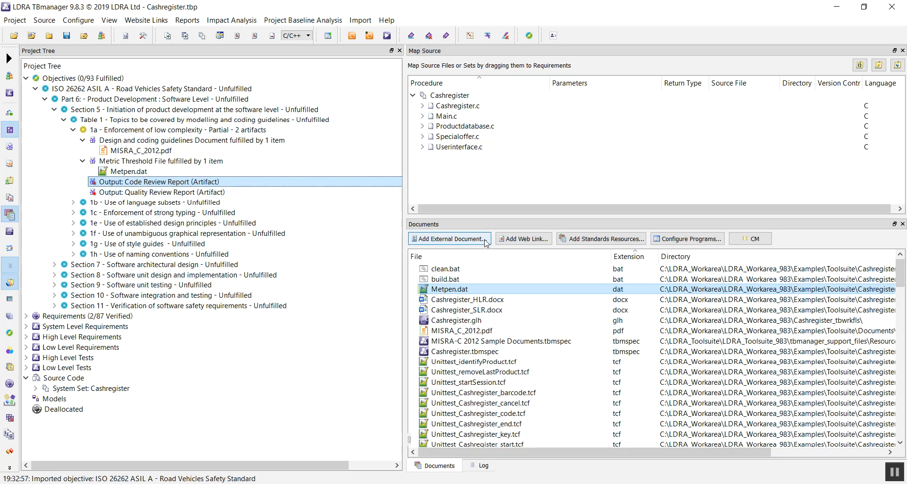
click(449, 238)
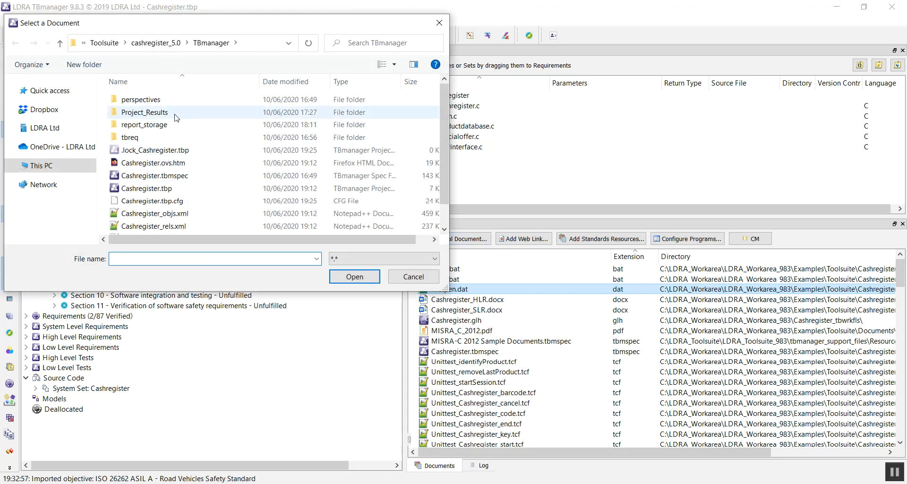
double_click(144, 112)
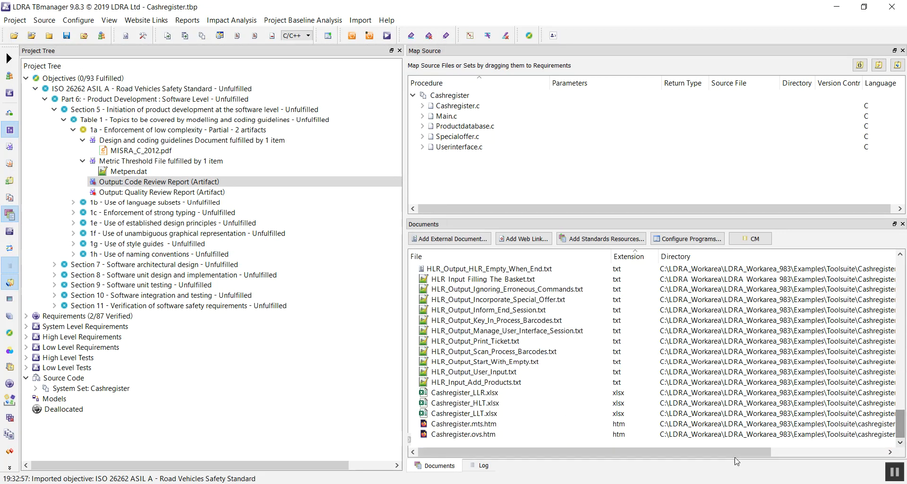
click(463, 434)
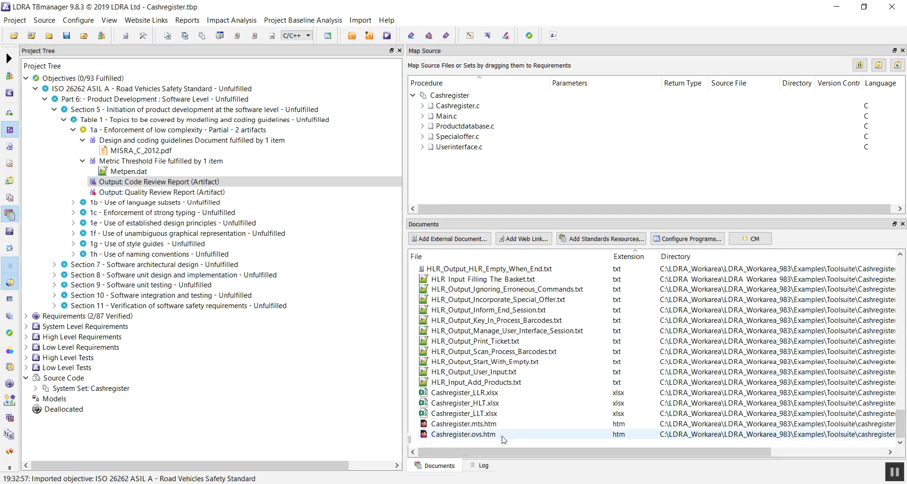
click(463, 434)
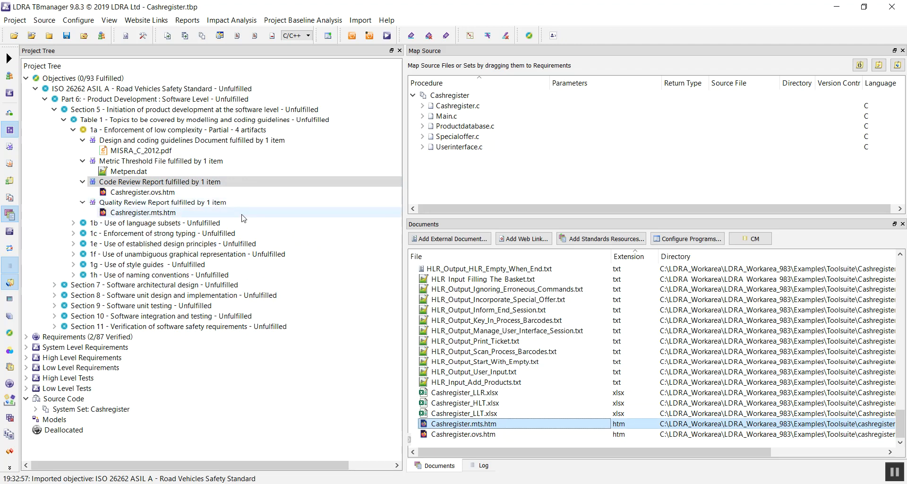
click(141, 192)
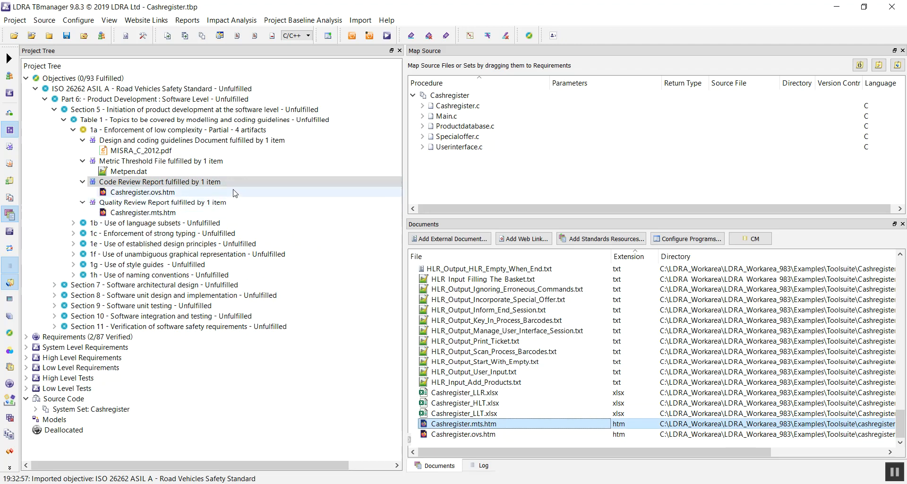
click(174, 129)
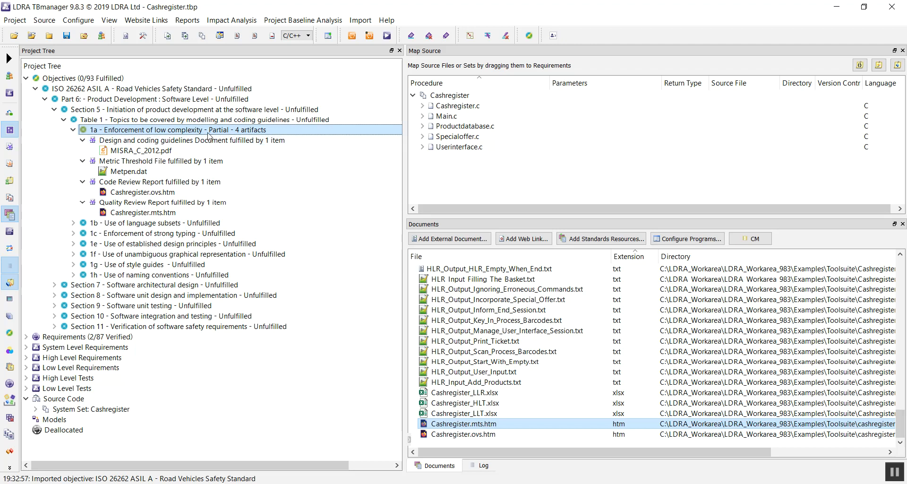
Mark objective 1a as Fulfilled (1/93) and collapse the Objectives branch.
right_click(174, 130)
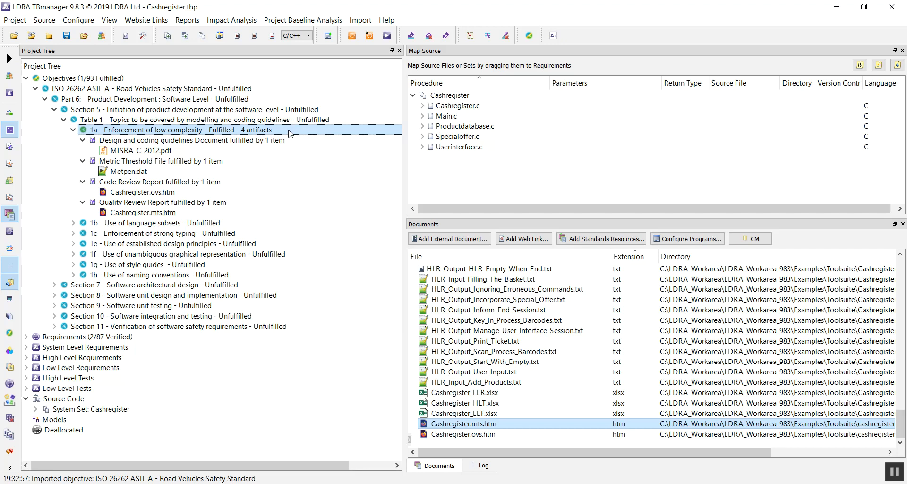
click(26, 78)
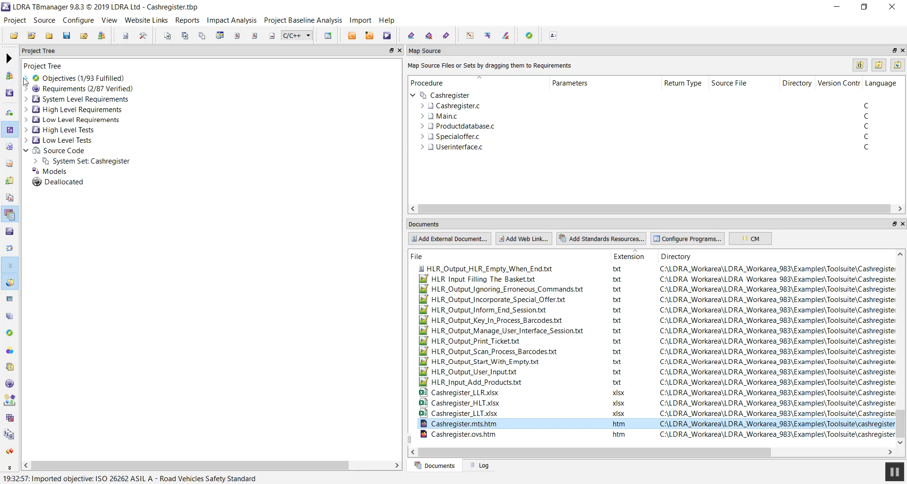
Expand Requirements > SYS_00100 > HLR_00100 Add Products and select LLR_010103 then HLR_00100.
click(26, 89)
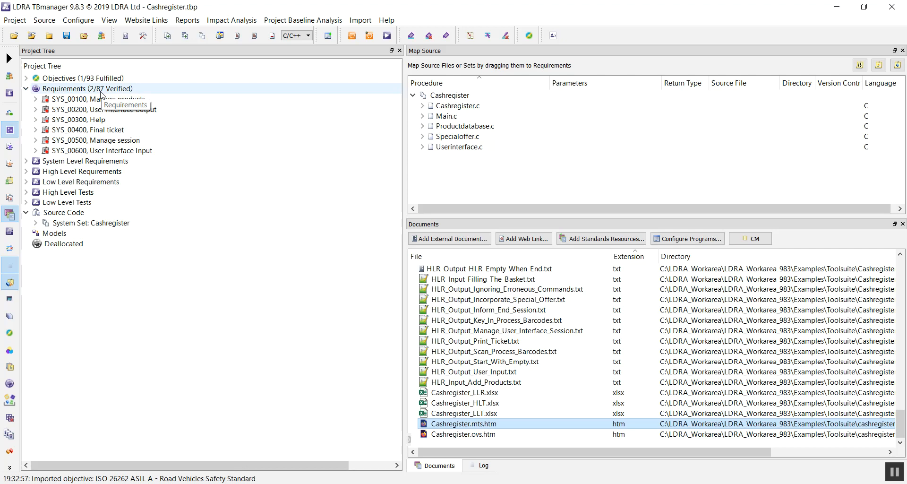
mouse_move(150, 95)
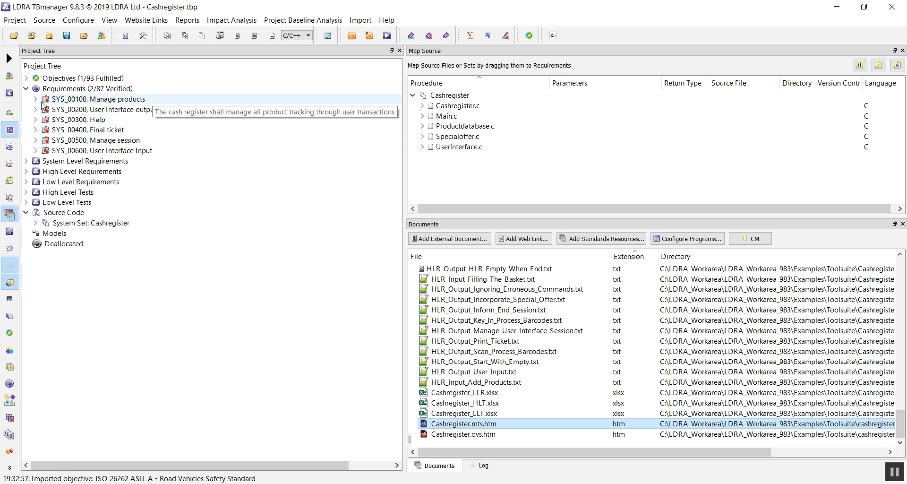
click(26, 99)
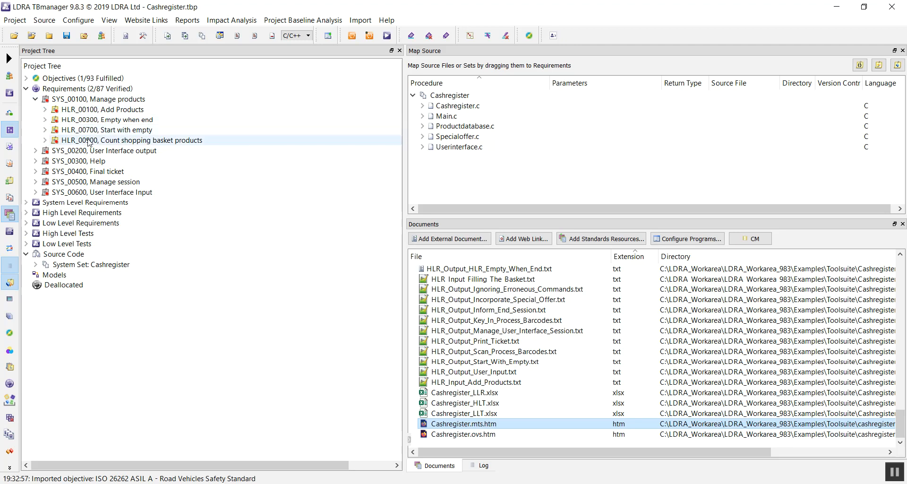
click(44, 110)
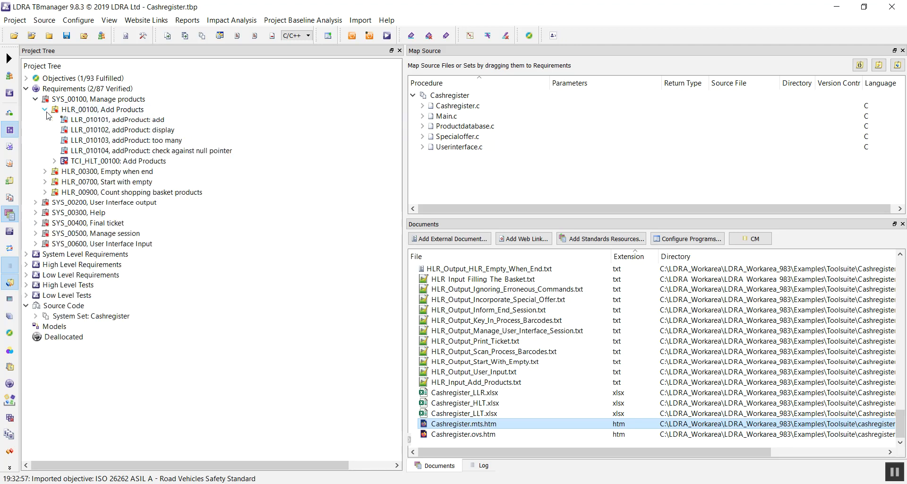
click(127, 139)
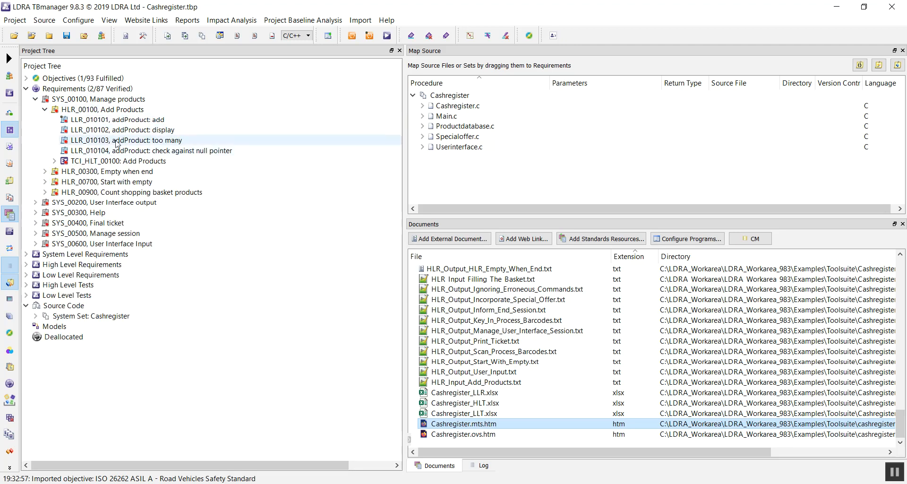
click(103, 109)
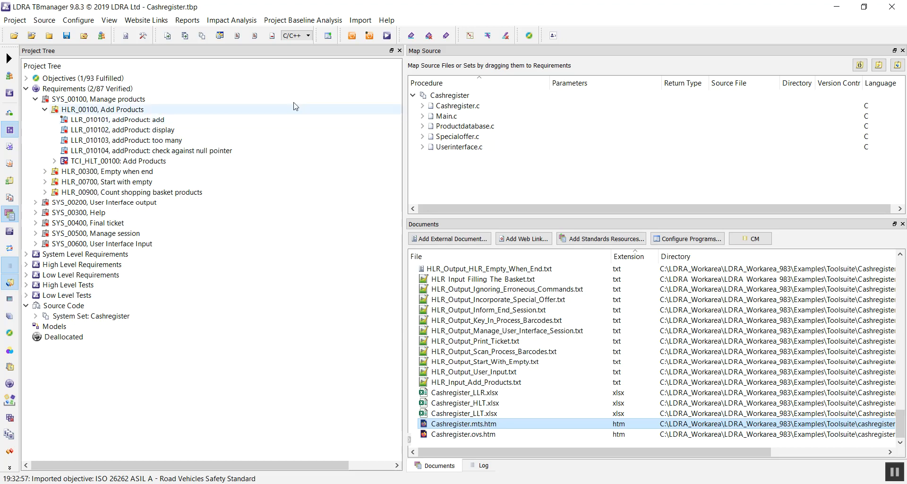
click(360, 20)
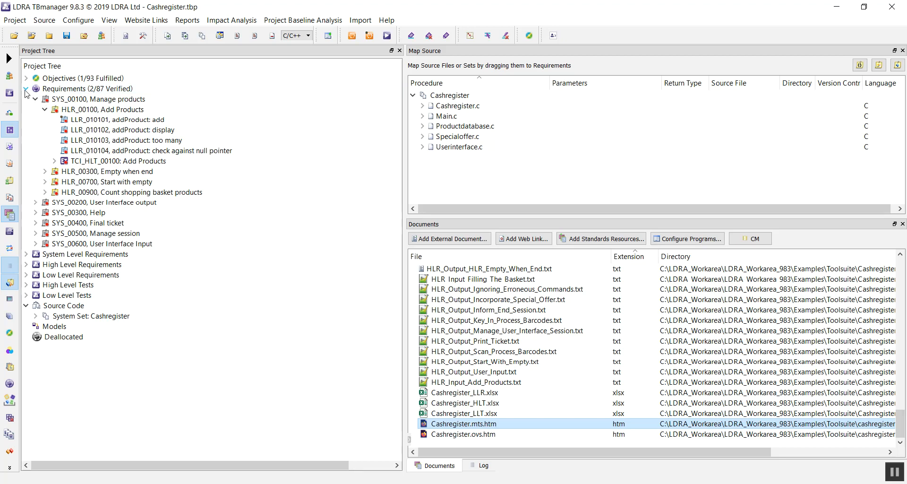
Generate a Traceability Matrix Report from High Level Requirements to Low Level Requirements.
click(26, 88)
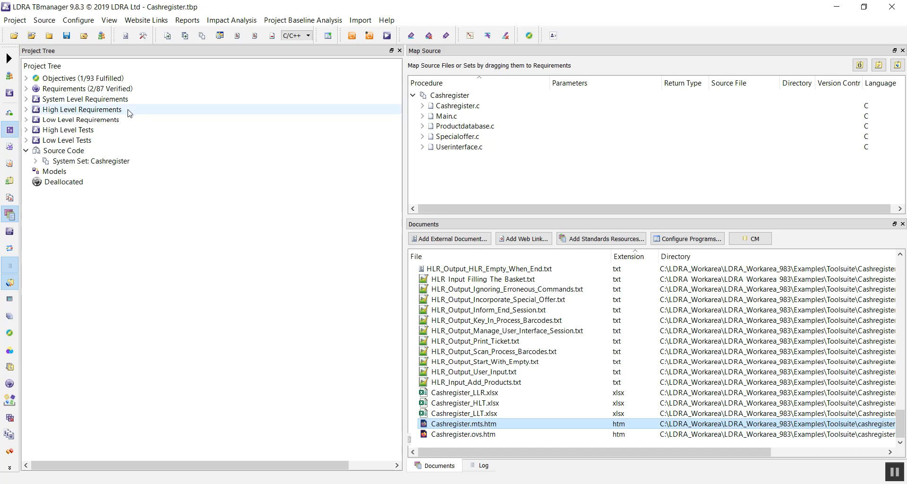
click(81, 109)
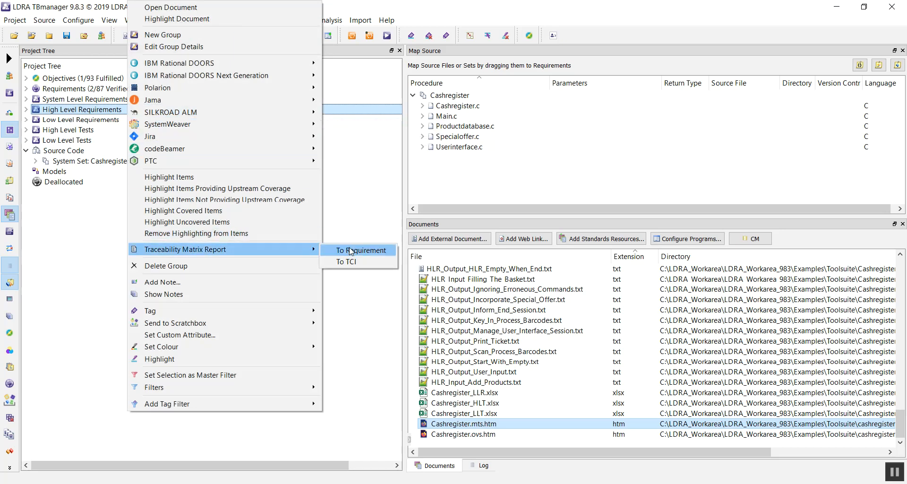
click(363, 250)
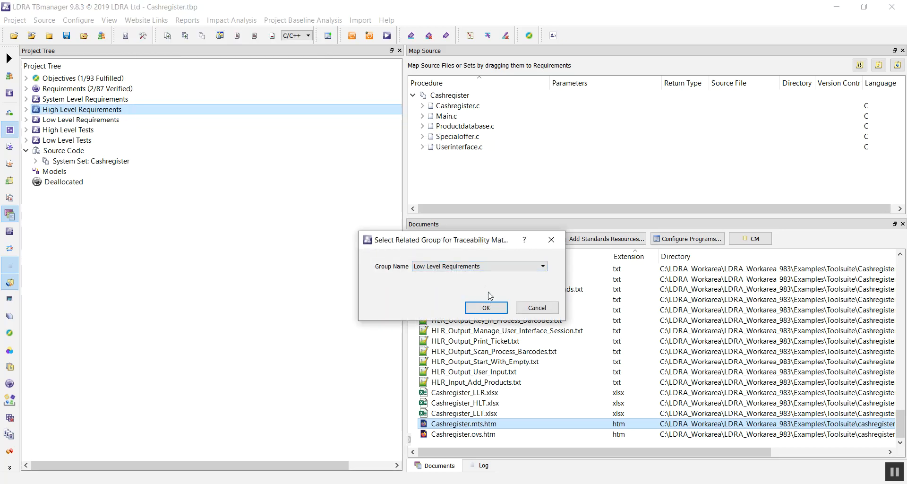
click(484, 307)
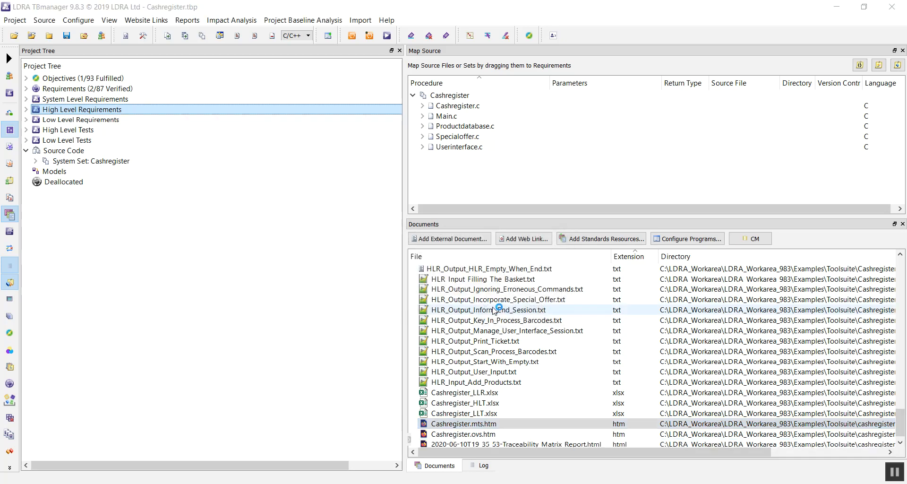
Review the generated traceability matrix report in Firefox, then close it to return to TBmanager.
double_click(530, 444)
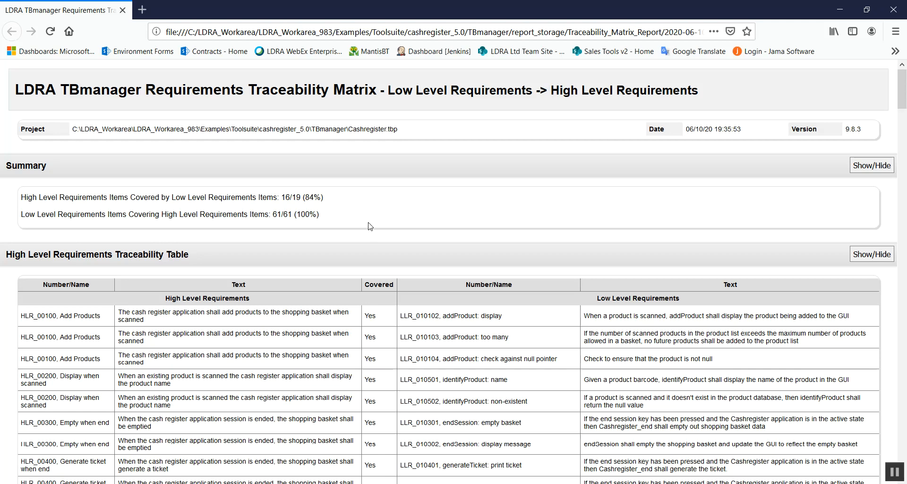
scroll(down, 3)
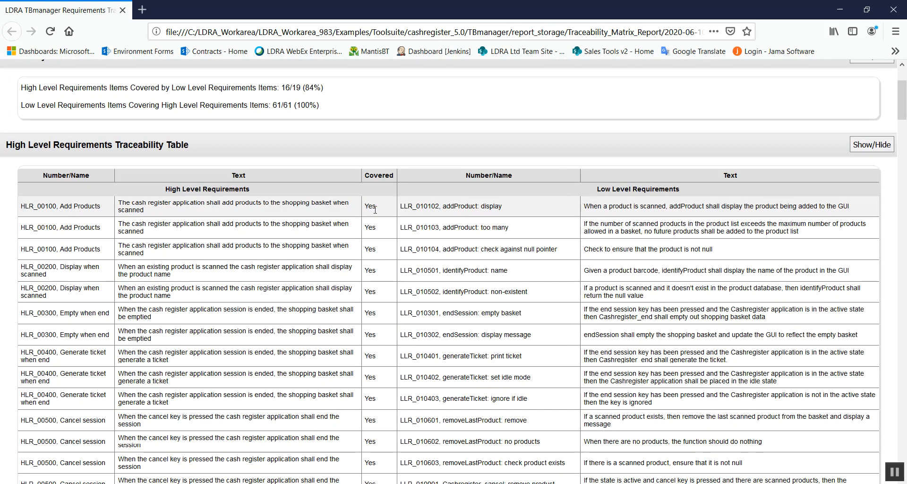
mouse_move(533, 217)
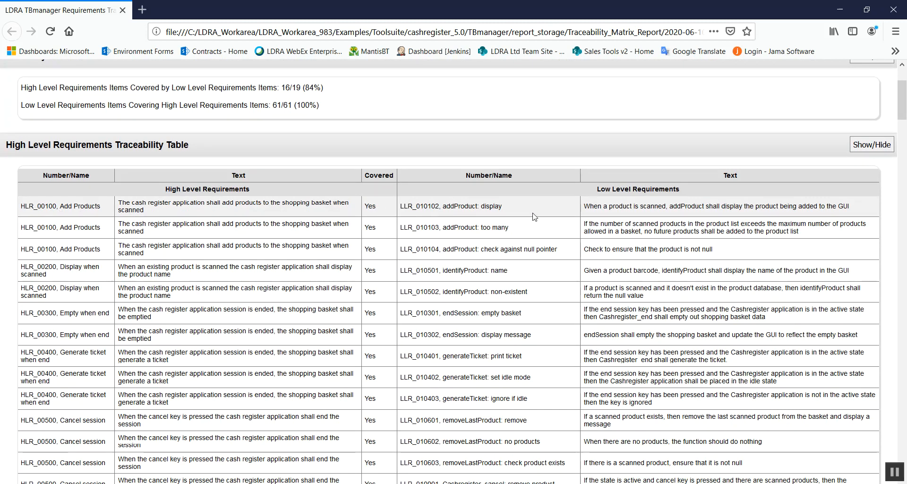
scroll(down, 3)
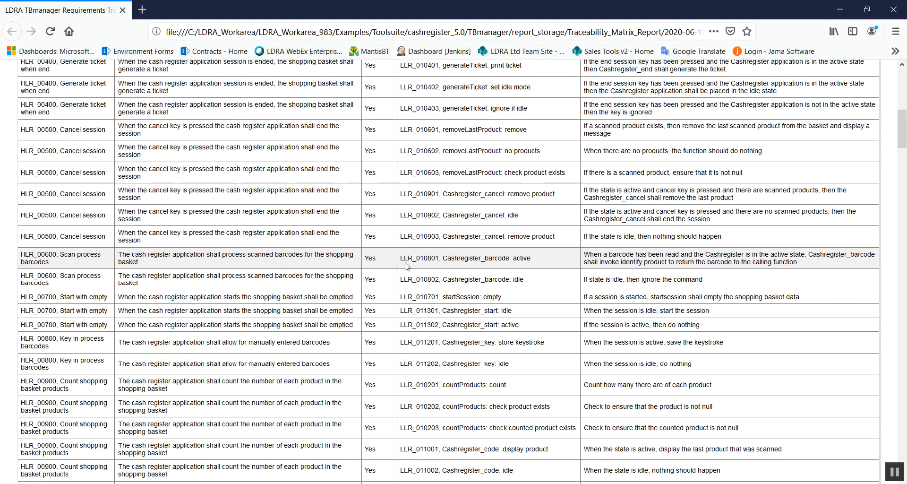
scroll(down, 3)
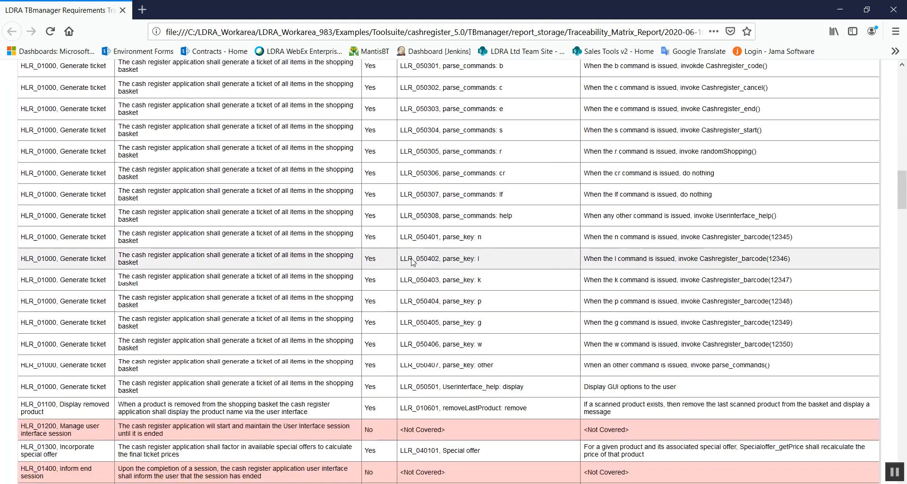
scroll(down, 3)
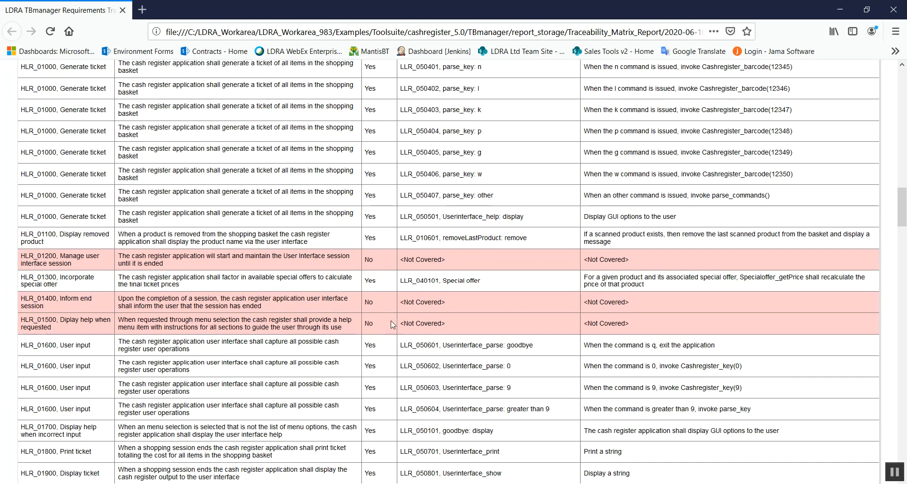
mouse_move(382, 320)
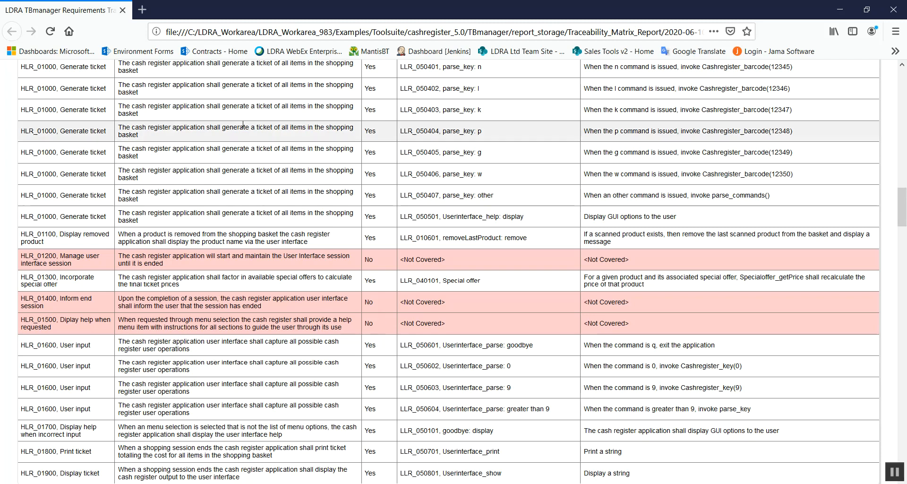
mouse_move(121, 11)
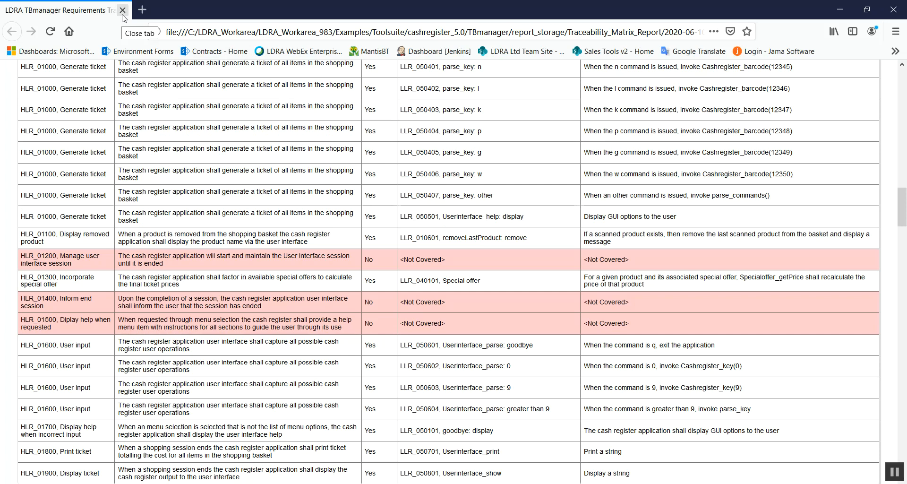
click(122, 10)
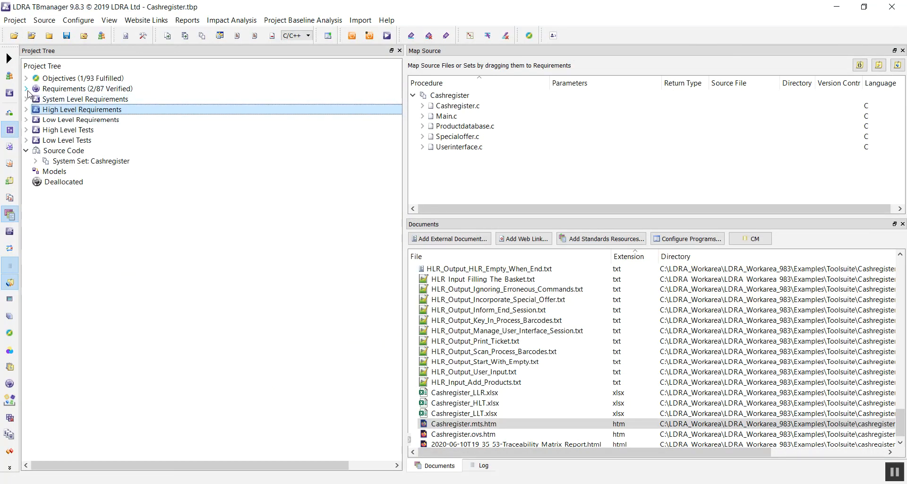
Re-expand the requirements to HLR_00100, list Cashregister.c's functions and pick addProduct to map it.
click(26, 89)
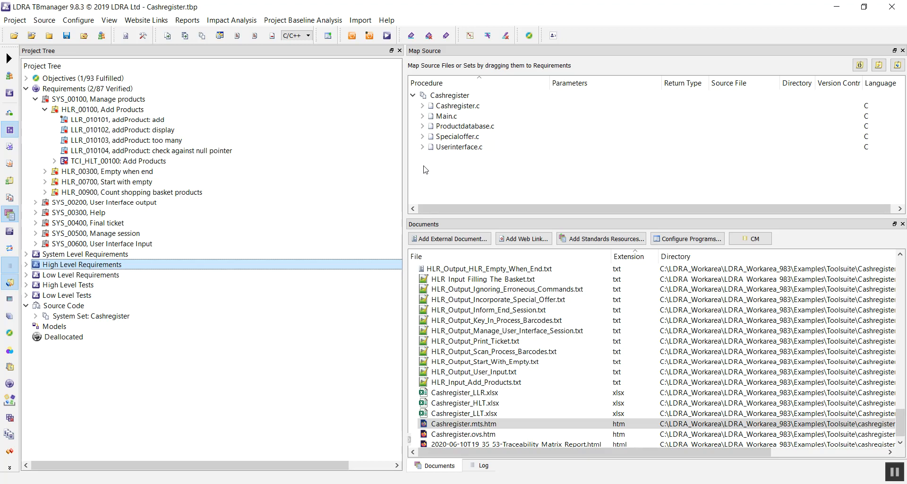
mouse_move(426, 169)
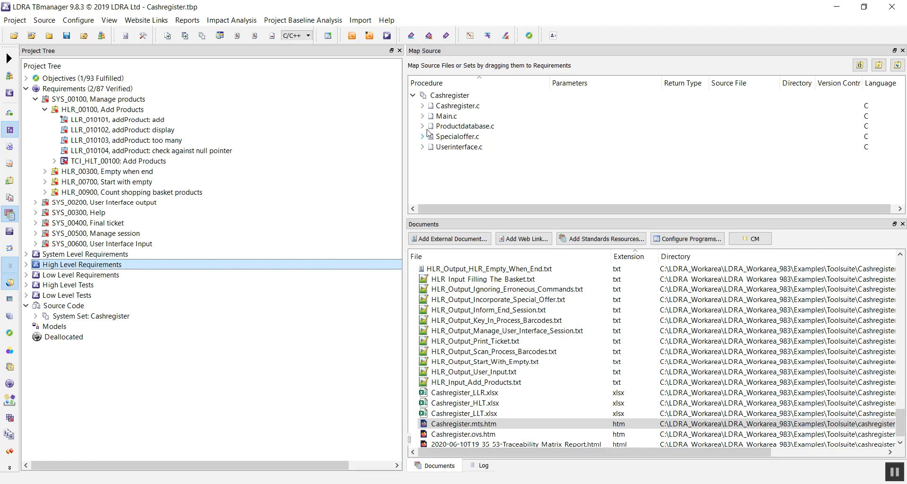
click(451, 95)
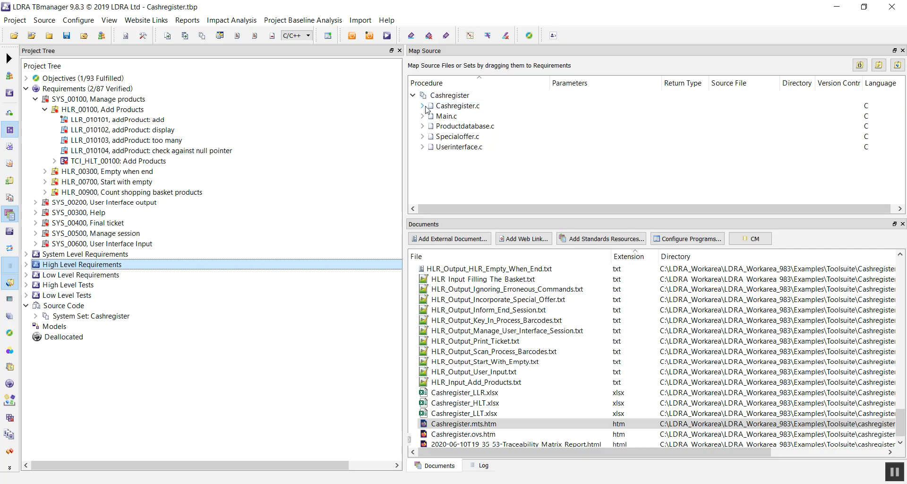
click(423, 105)
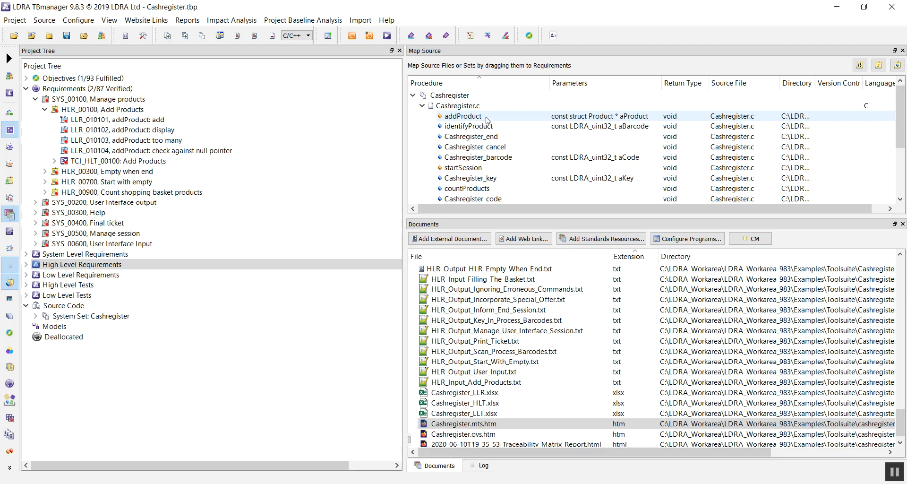
click(120, 129)
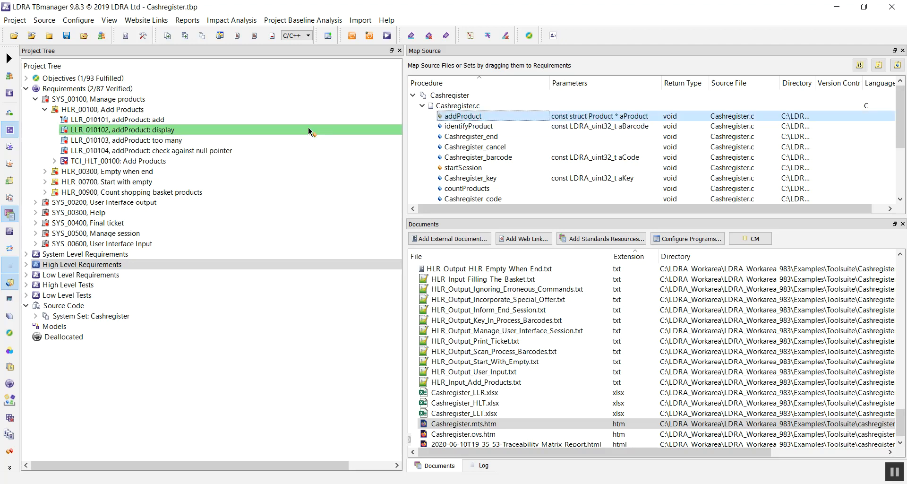
click(118, 120)
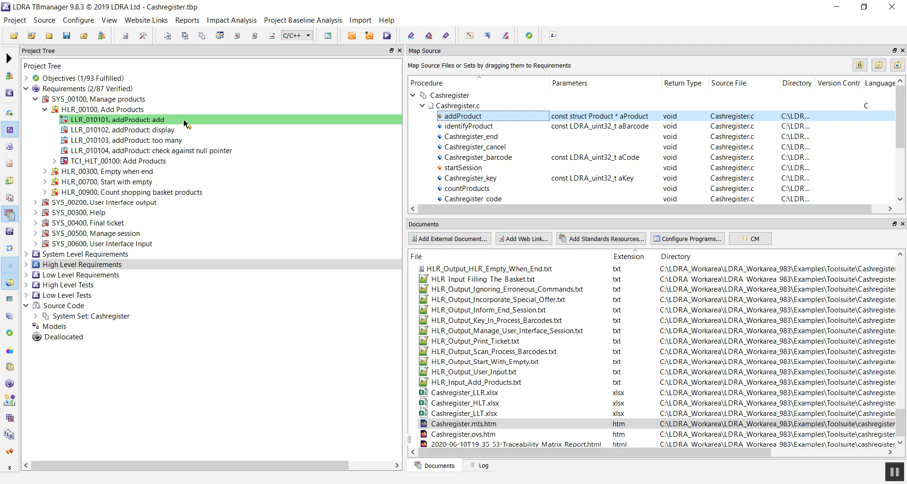
right_click(115, 120)
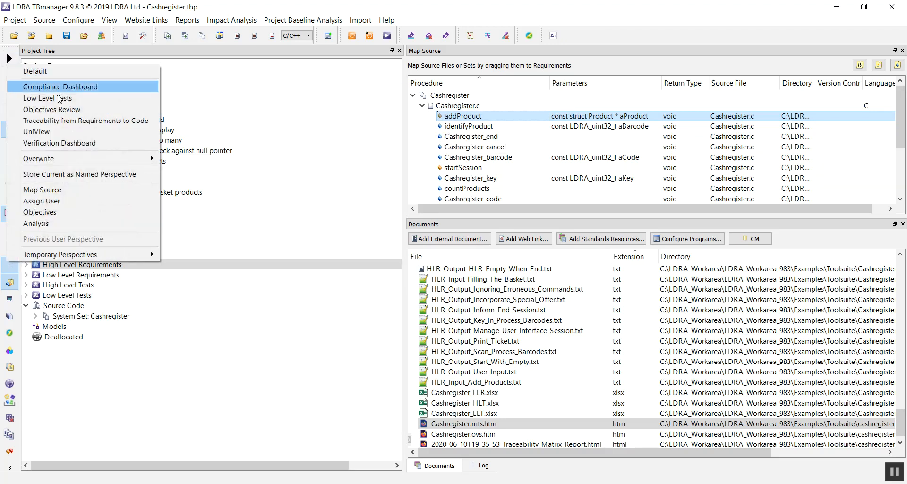
Show the requirements-to-code traceability with every requirement added, trace startSession, then return to Map Source.
click(85, 120)
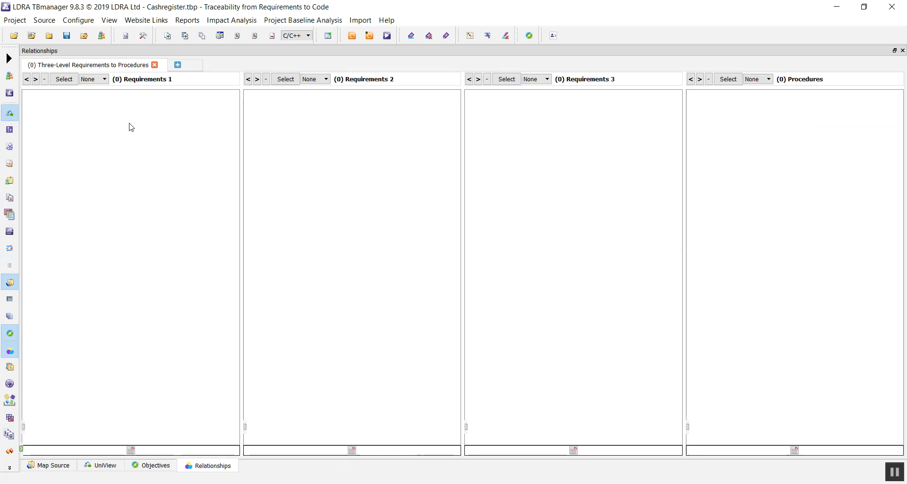
right_click(130, 128)
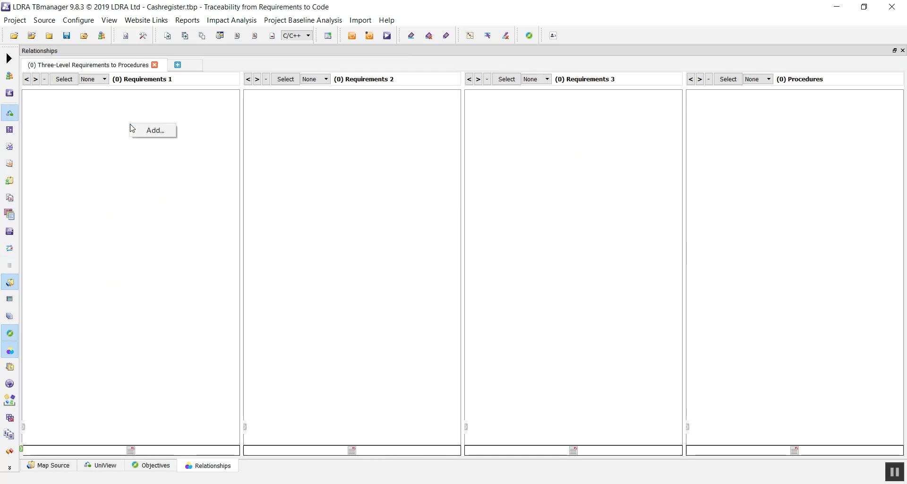
click(153, 130)
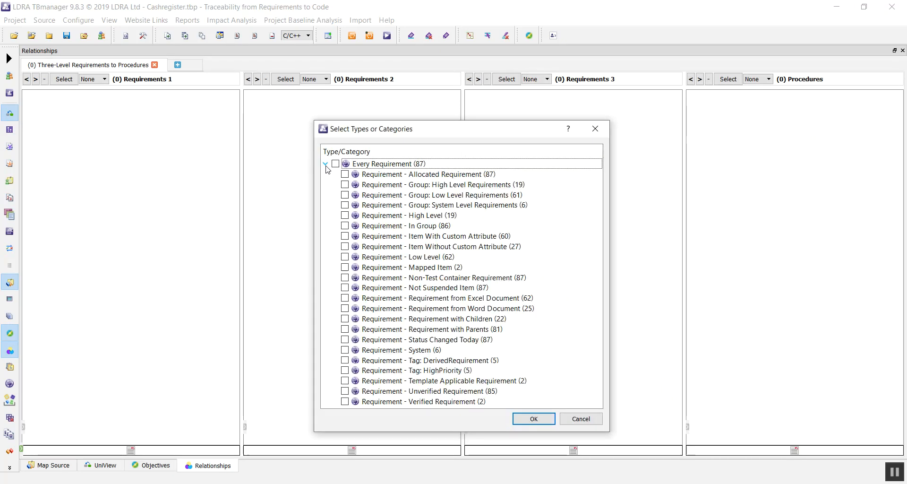
click(444, 205)
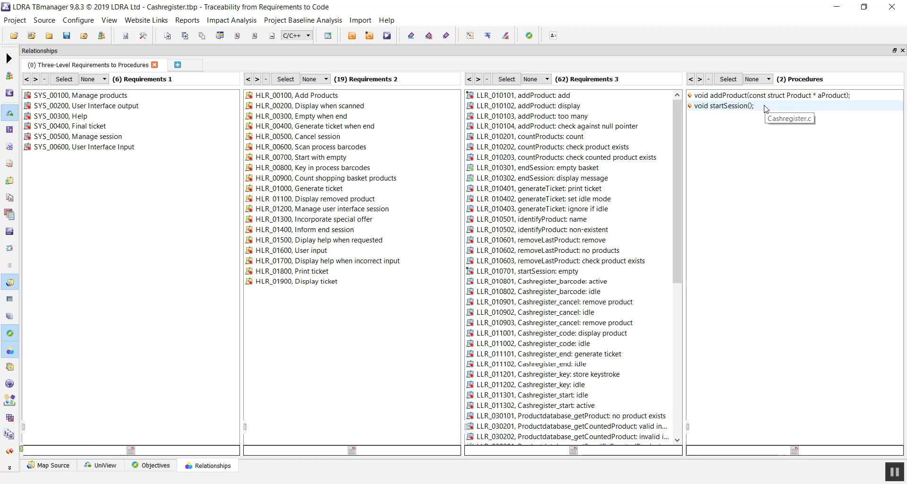
click(720, 105)
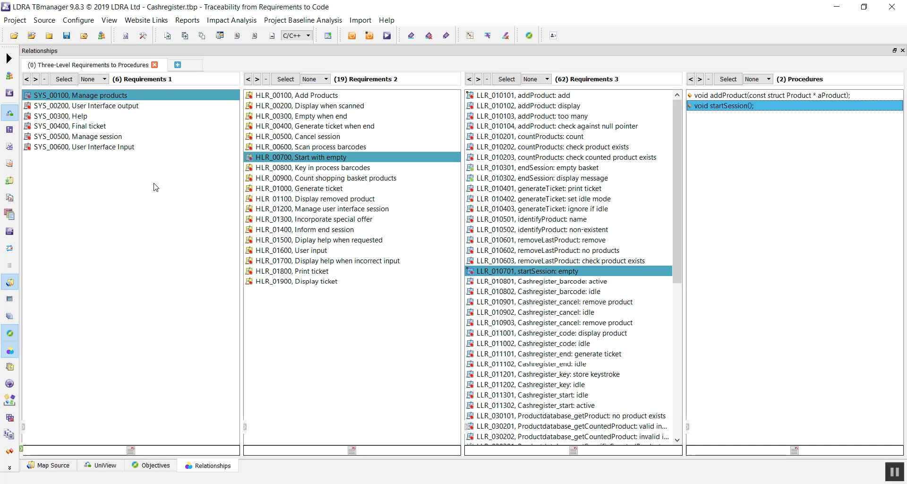
click(48, 465)
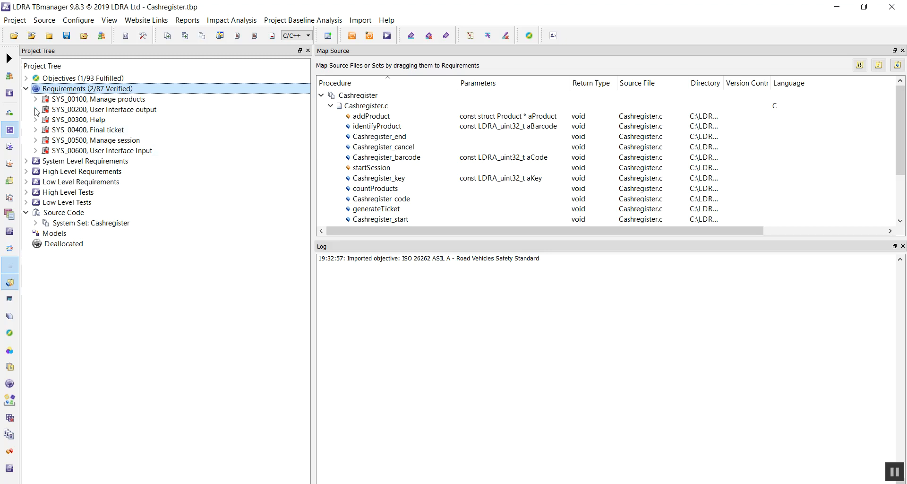
Expand SYS_00200 > HLR_00200 > LLR_010501 and regress the linked TCI_LLT_010500 identifyProduct test.
click(36, 109)
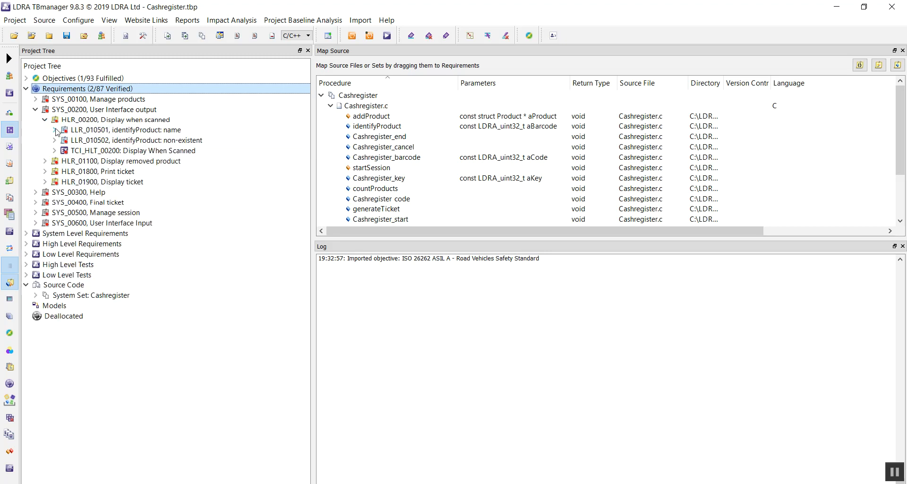
click(54, 130)
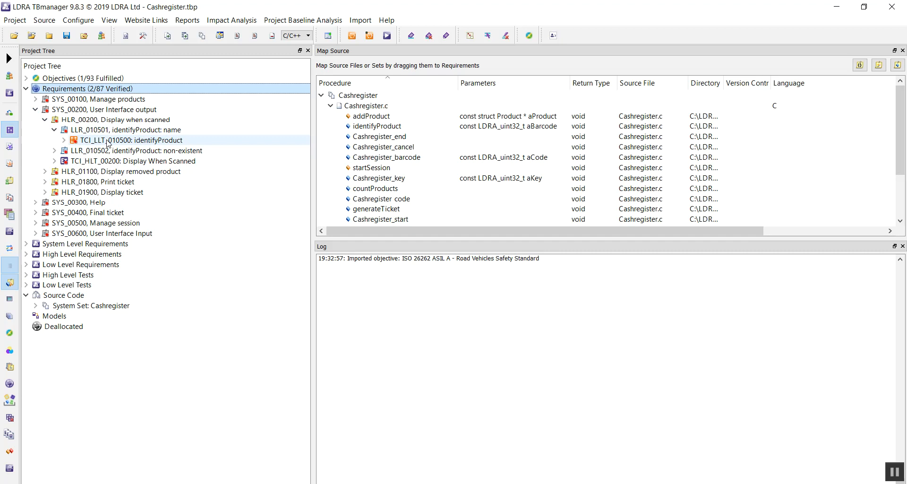
mouse_move(107, 140)
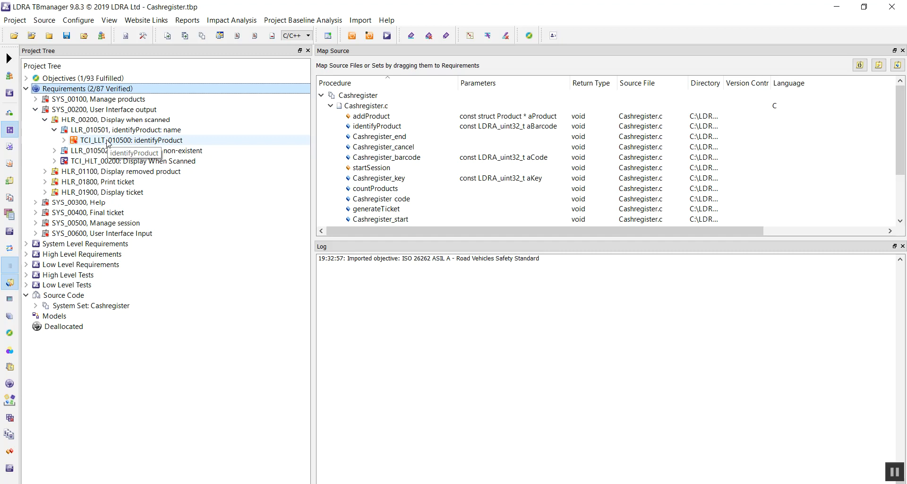
right_click(132, 140)
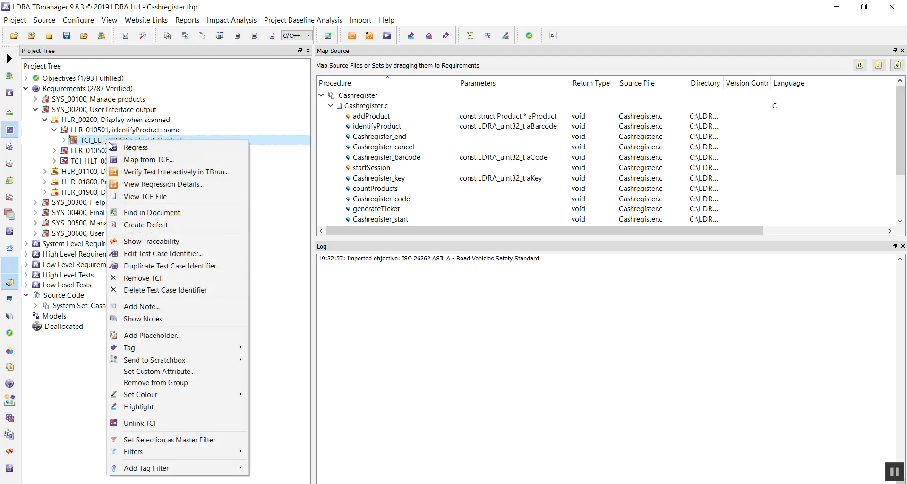
mouse_move(136, 147)
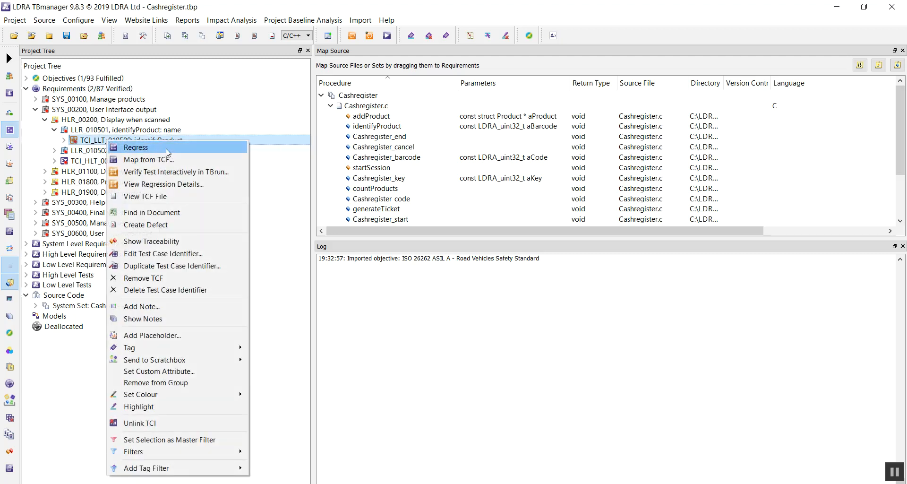
click(136, 146)
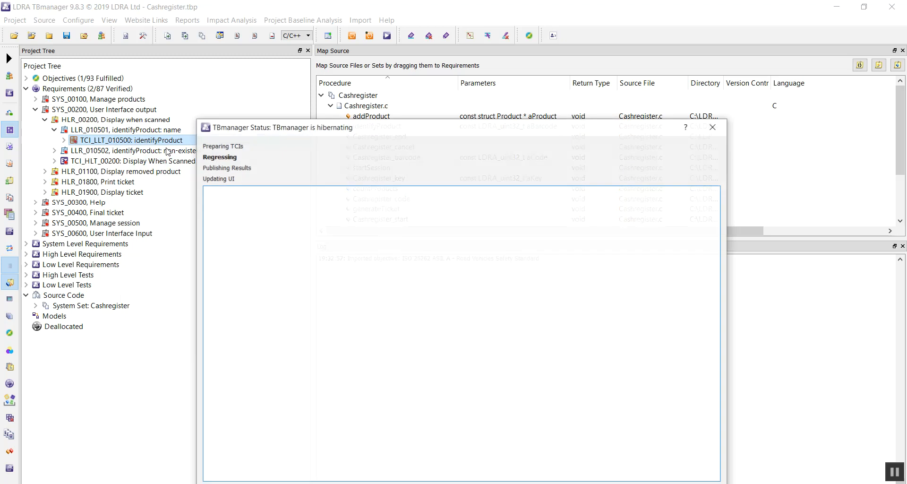